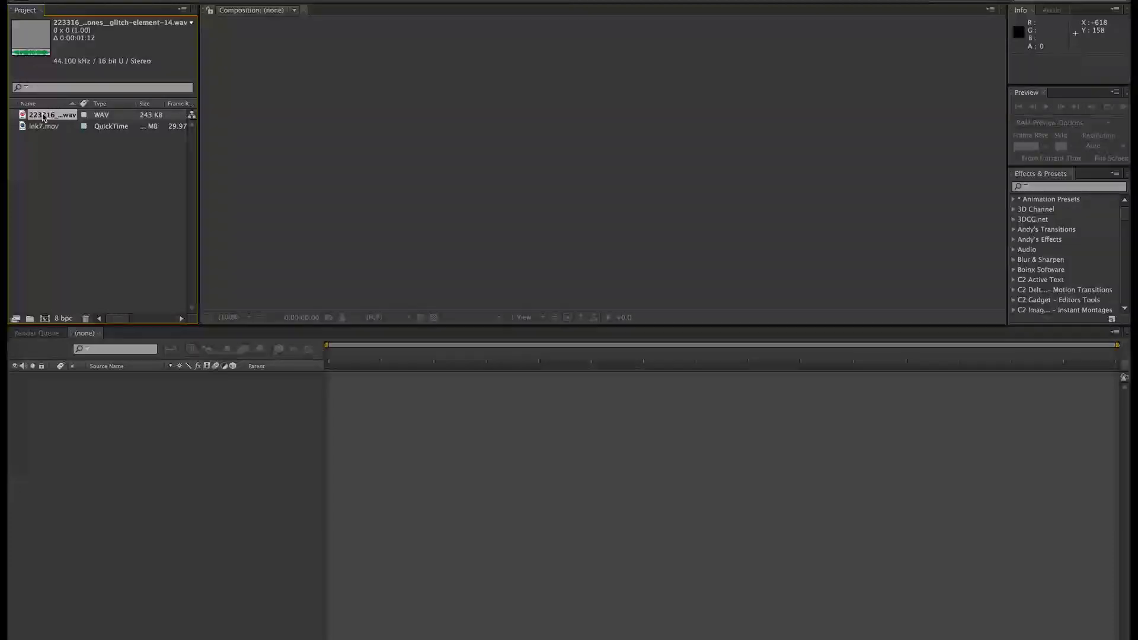
pyautogui.moveTo(39, 129)
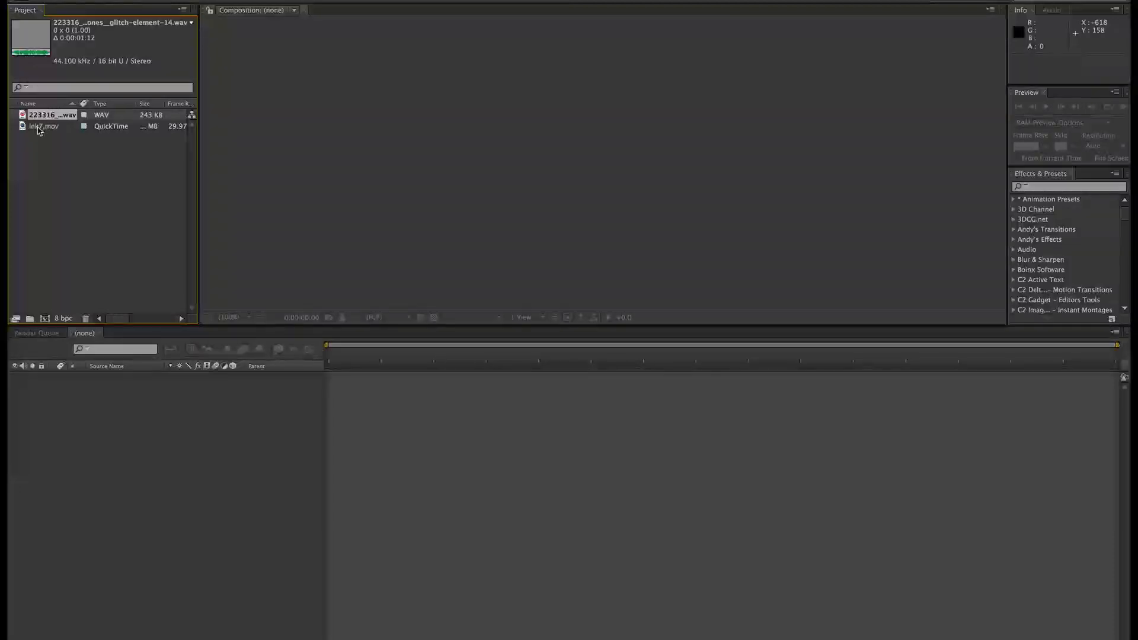
# Build the Ink7 composition from the Ink7.mov clip via the New Composition icon
pyautogui.click(43, 126)
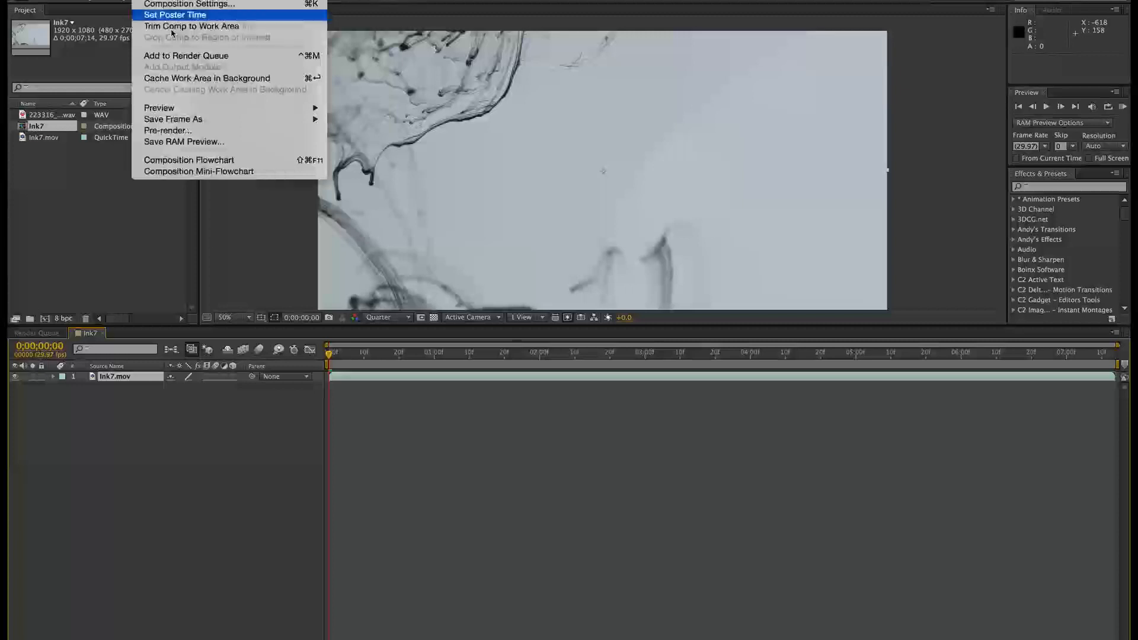
# Set the Ink7 composition duration to 0;00;03;00 and scrub to a later frame
pyautogui.click(190, 5)
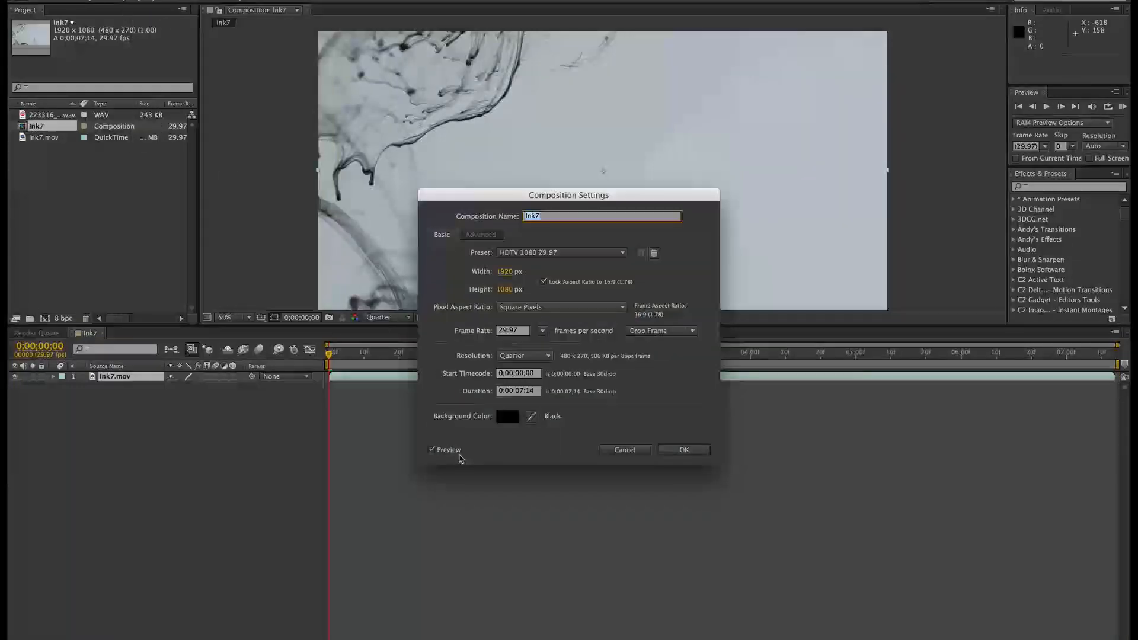
pyautogui.click(518, 391)
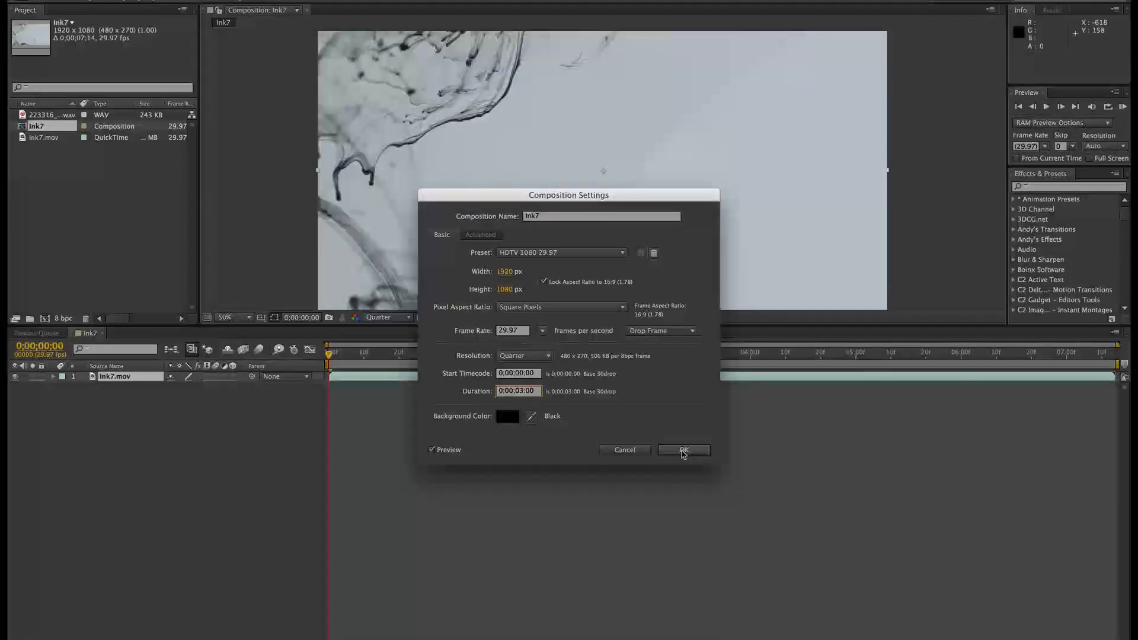
pyautogui.click(682, 450)
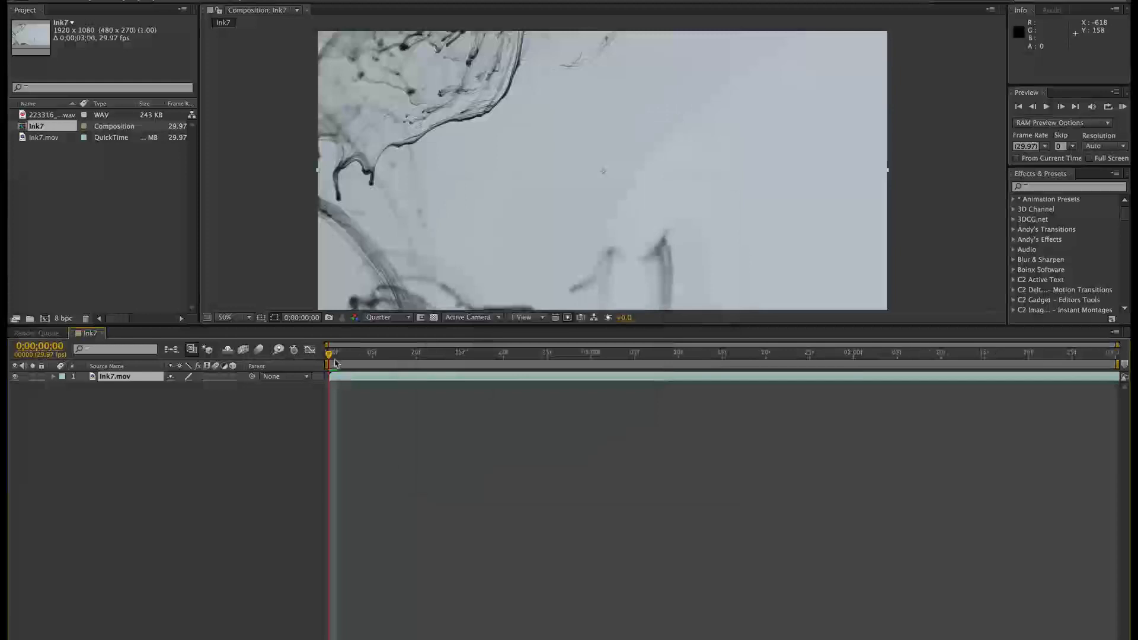
pyautogui.click(477, 352)
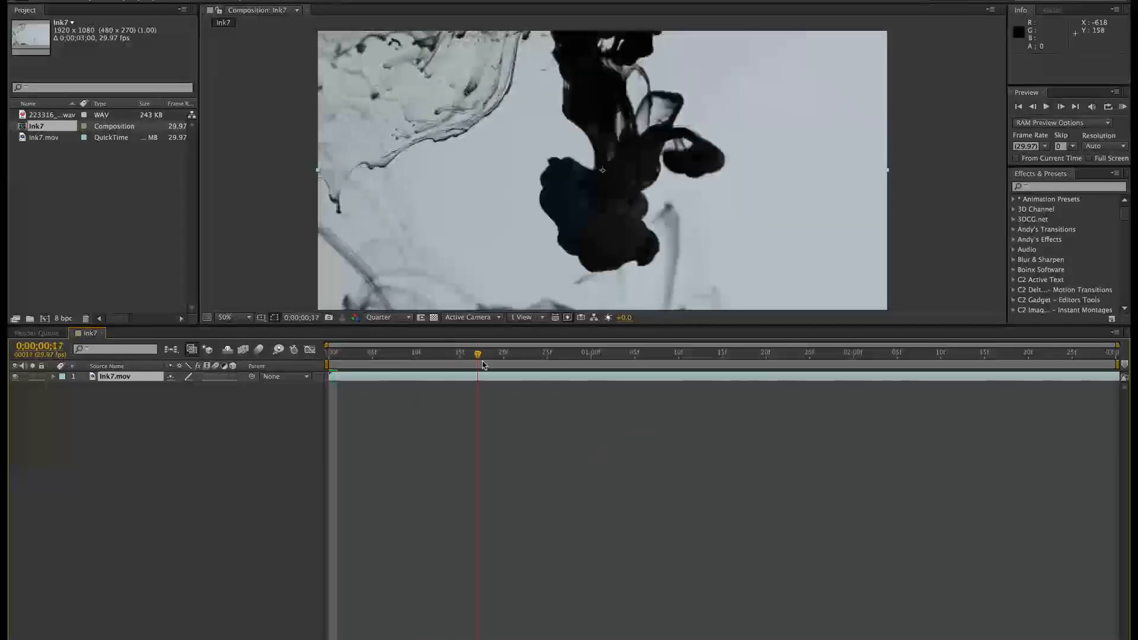
# Return to the start and place the 223316 glitch .wav below Ink7.mov
pyautogui.click(326, 352)
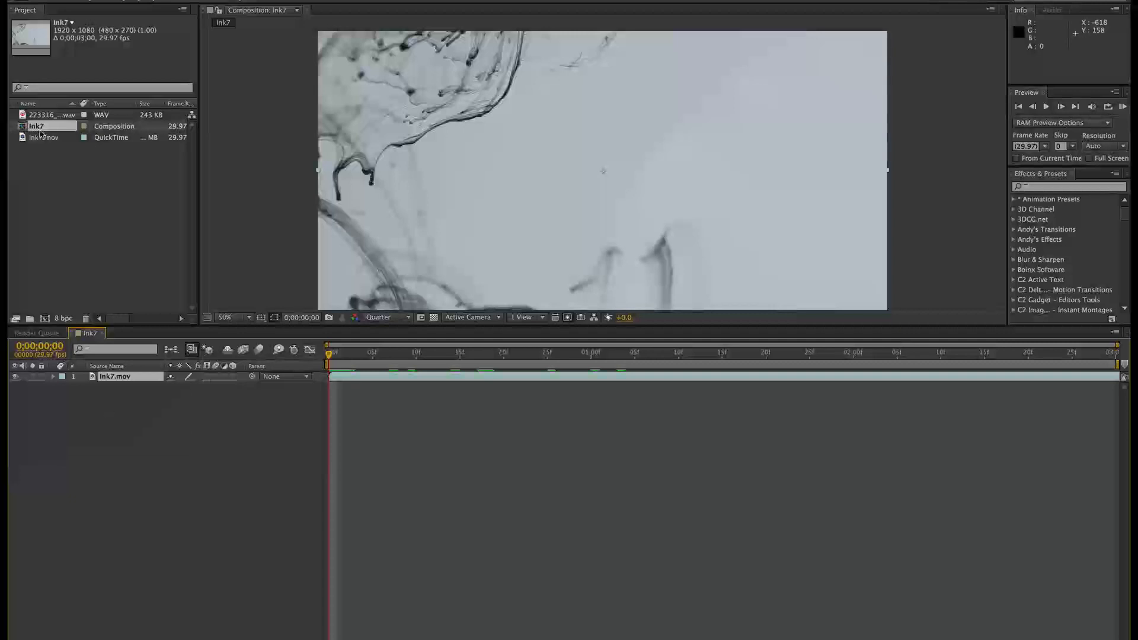
pyautogui.click(51, 115)
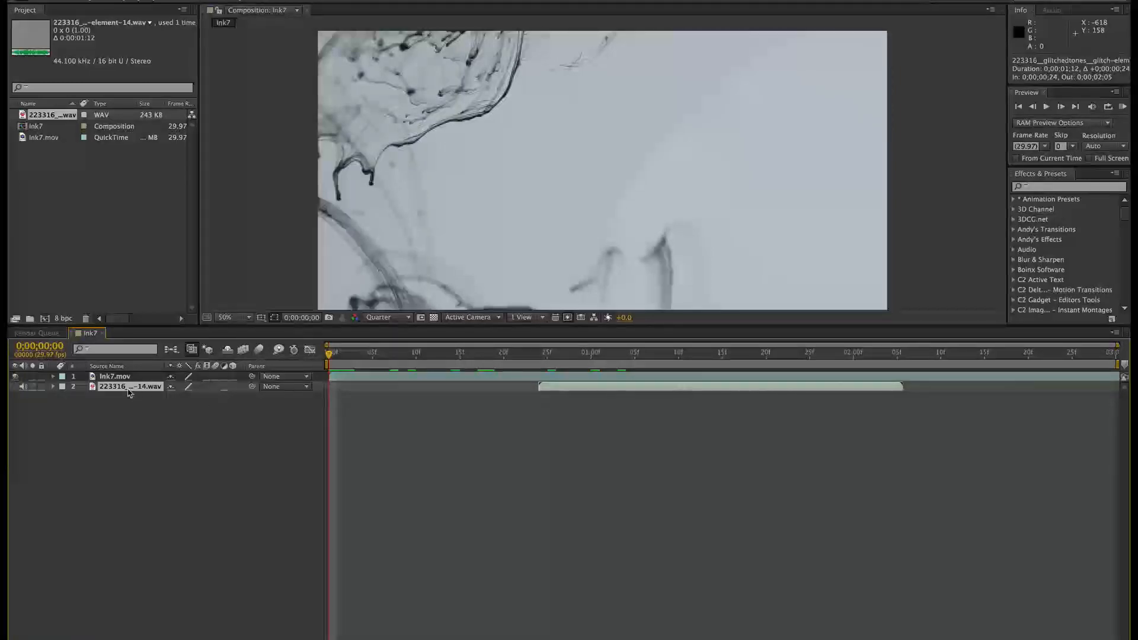
# Apply Keyframe Assistant > Convert Audio to Keyframes to the glitch audio layer
pyautogui.rightClick(129, 386)
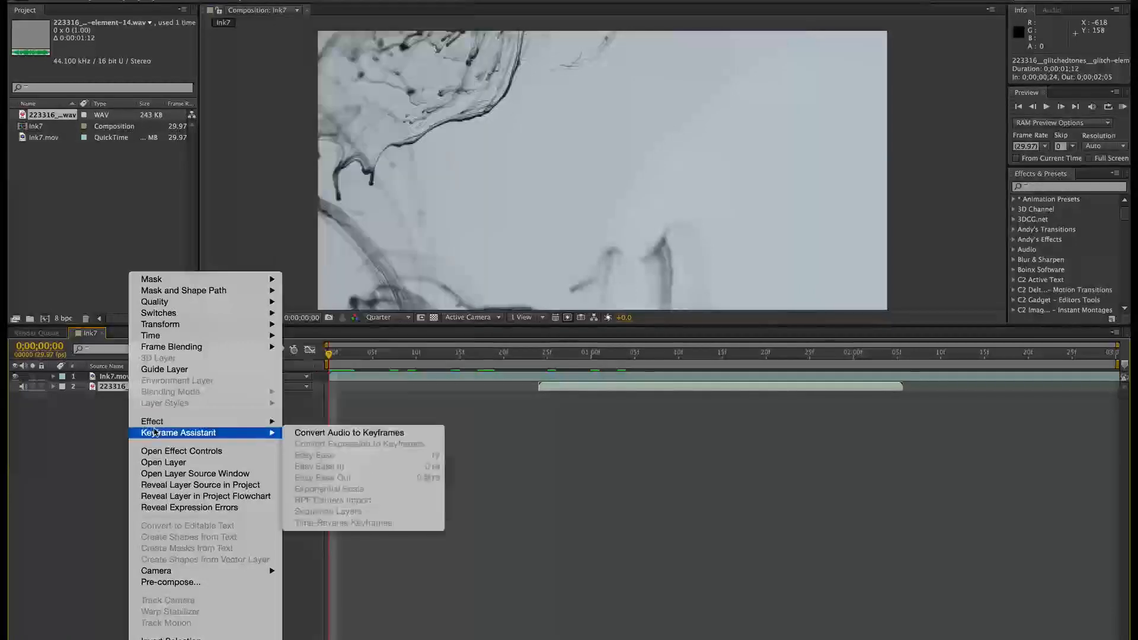
pyautogui.moveTo(348, 432)
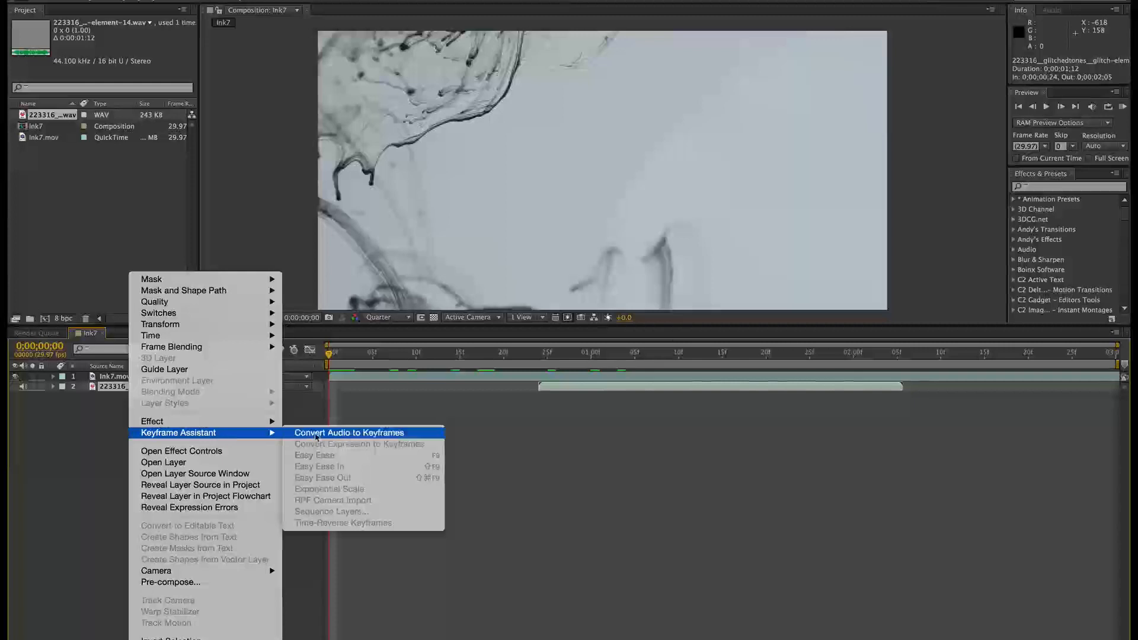
pyautogui.click(349, 433)
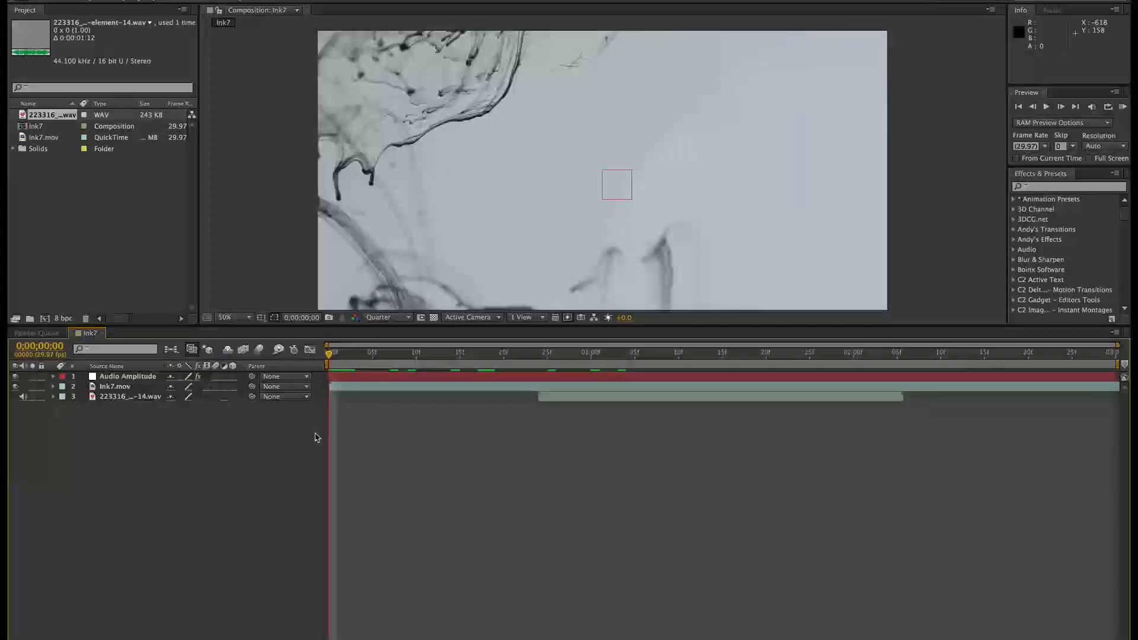
pyautogui.moveTo(358, 297)
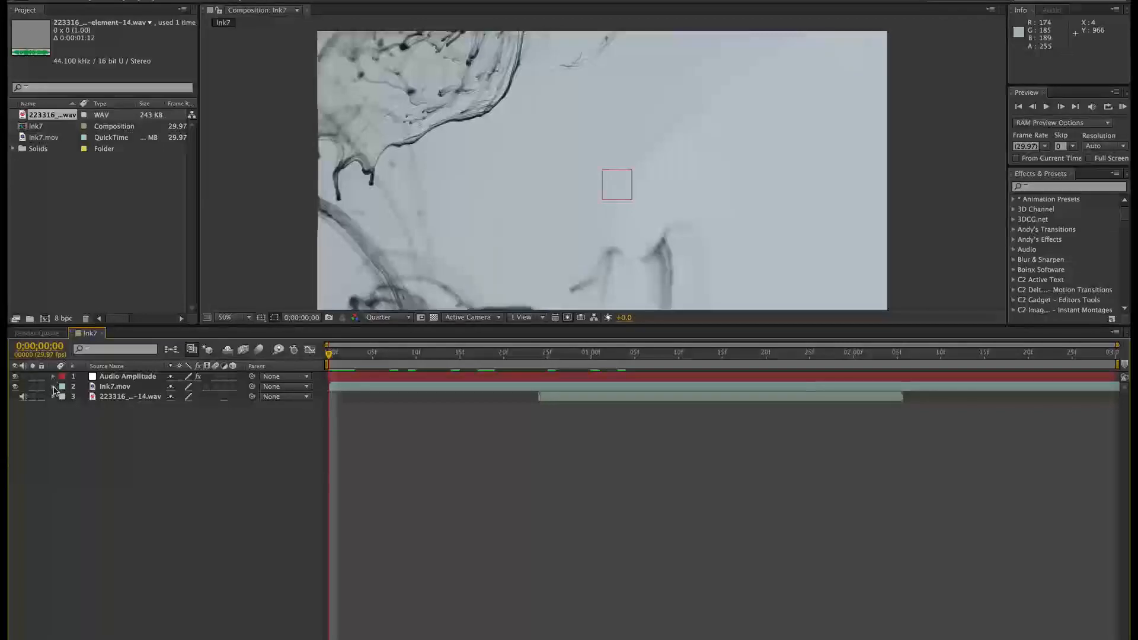
# Add an Ink7.mov Opacity expression pick-whipped to Audio Amplitude's Both Channels Slider
pyautogui.click(52, 386)
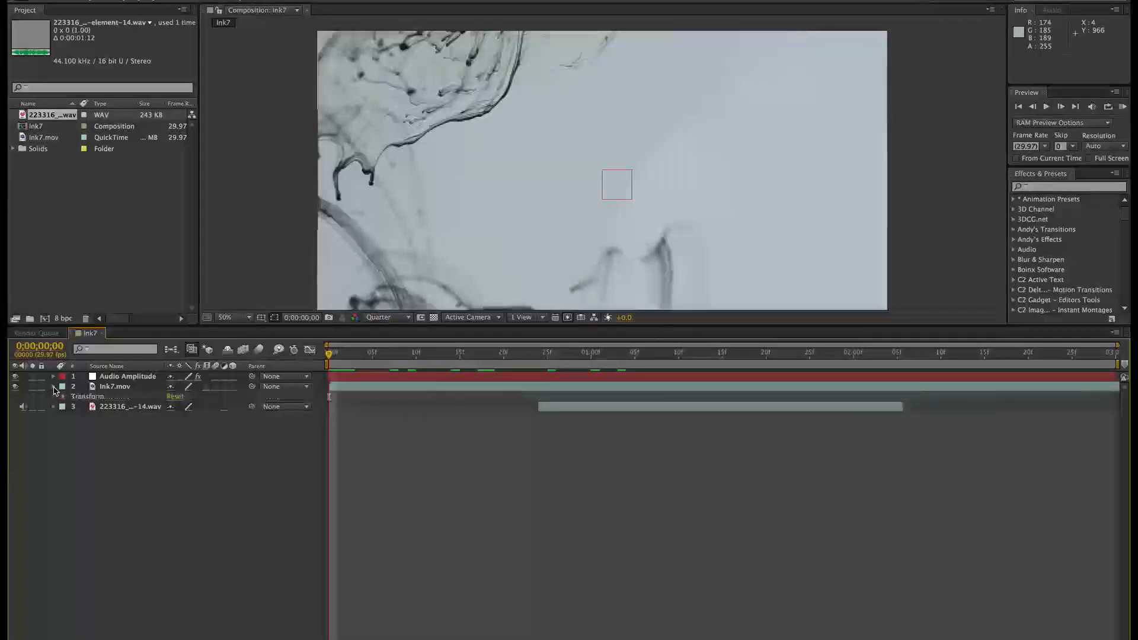
pyautogui.click(52, 396)
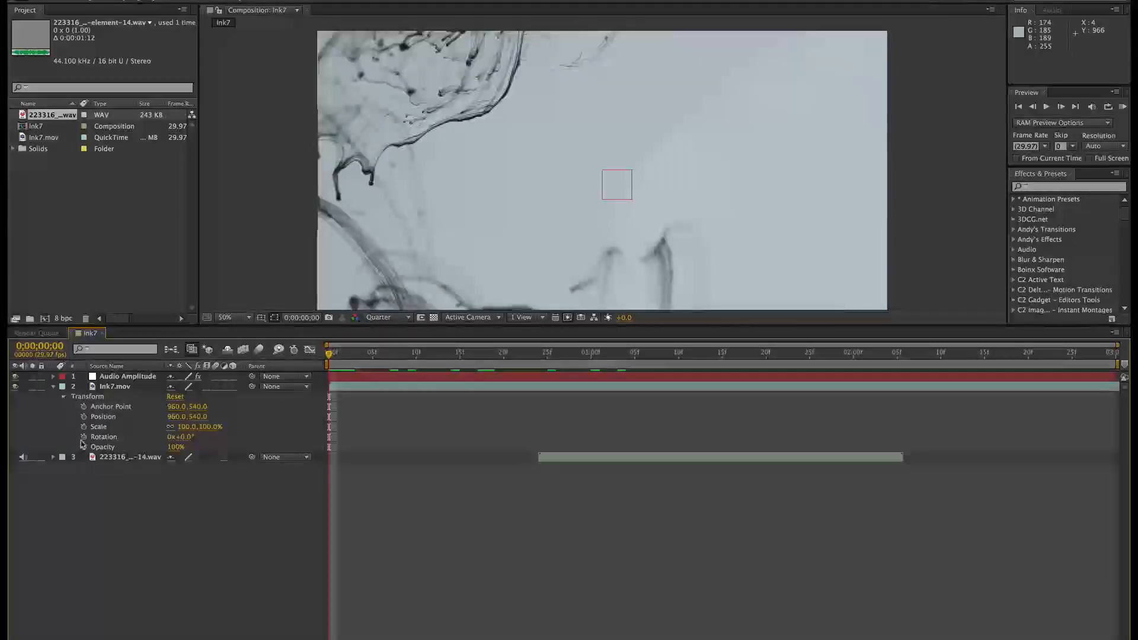
pyautogui.click(84, 446)
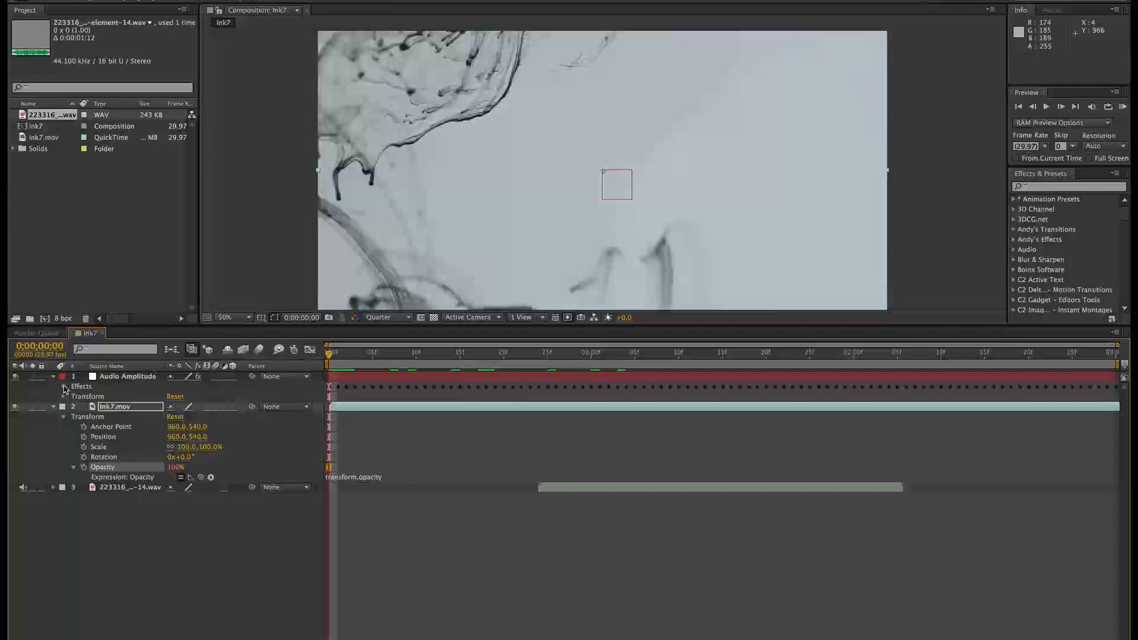
pyautogui.click(64, 386)
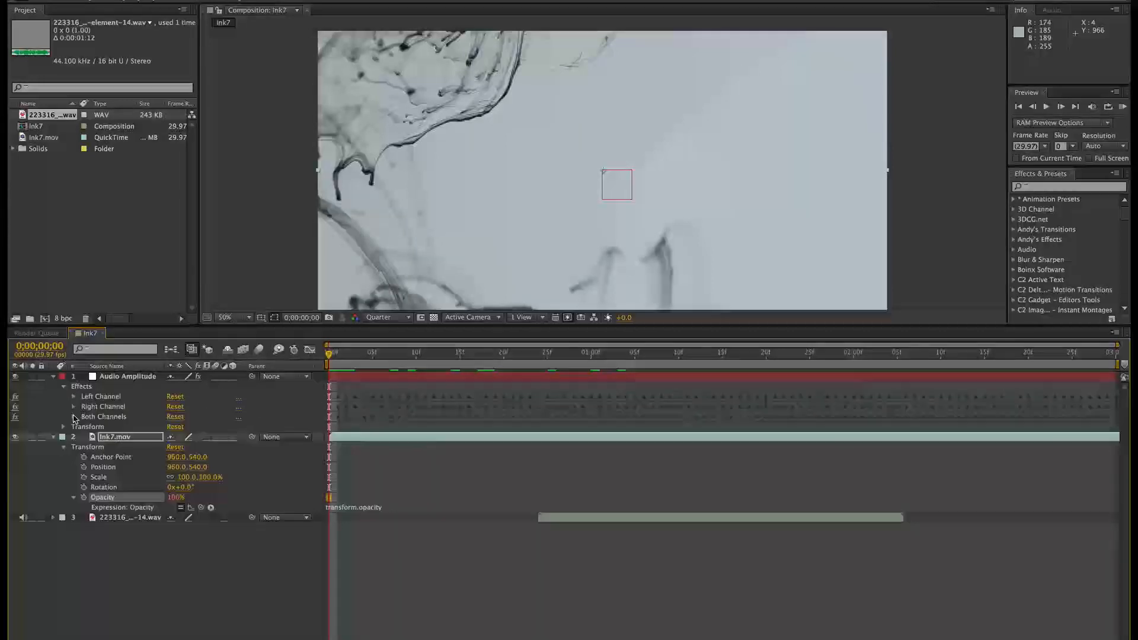
pyautogui.click(72, 416)
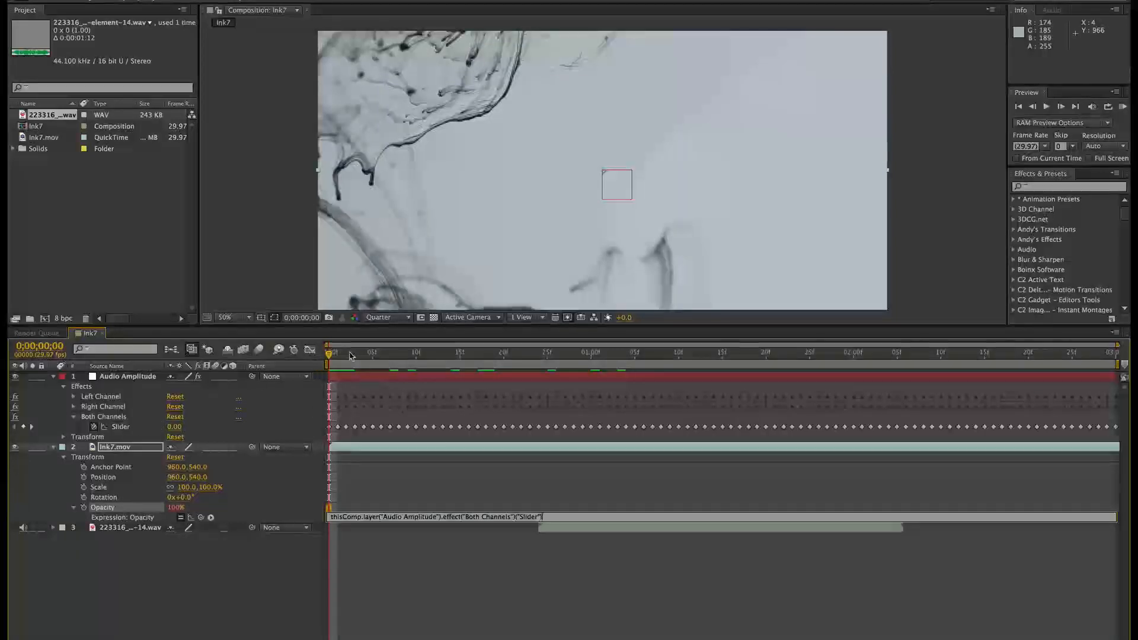
pyautogui.moveTo(350, 355)
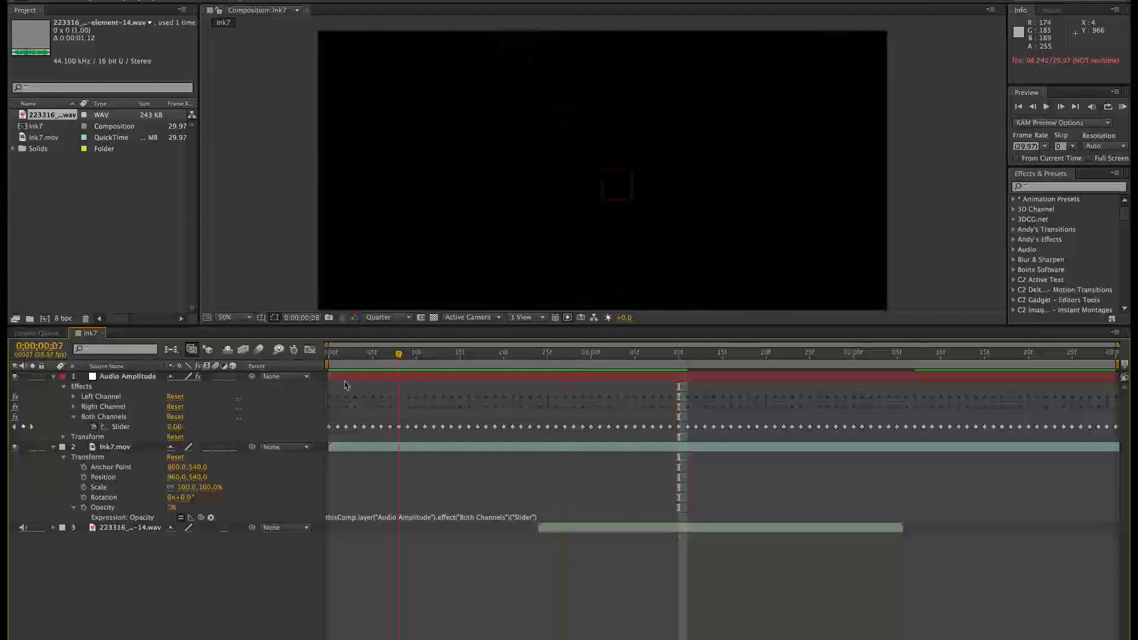
# Change the Opacity expression to 100 minus the Both Channels Slider value
pyautogui.click(327, 352)
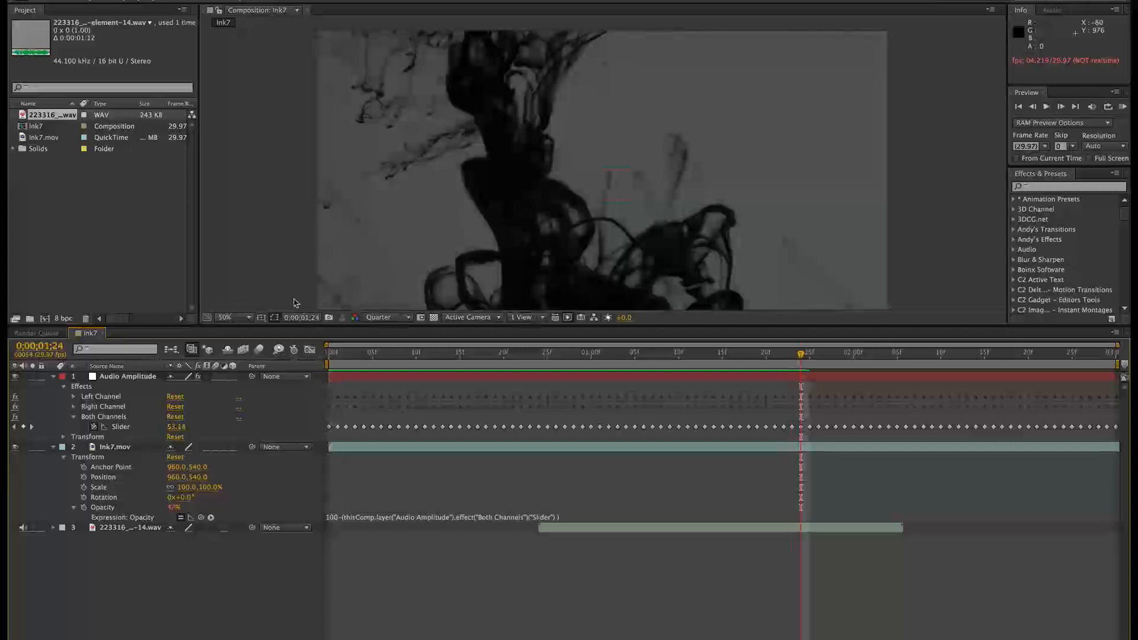
# Add Ink7 to the Render Queue, enable Audio Output in the Output Module, and render
pyautogui.click(29, 6)
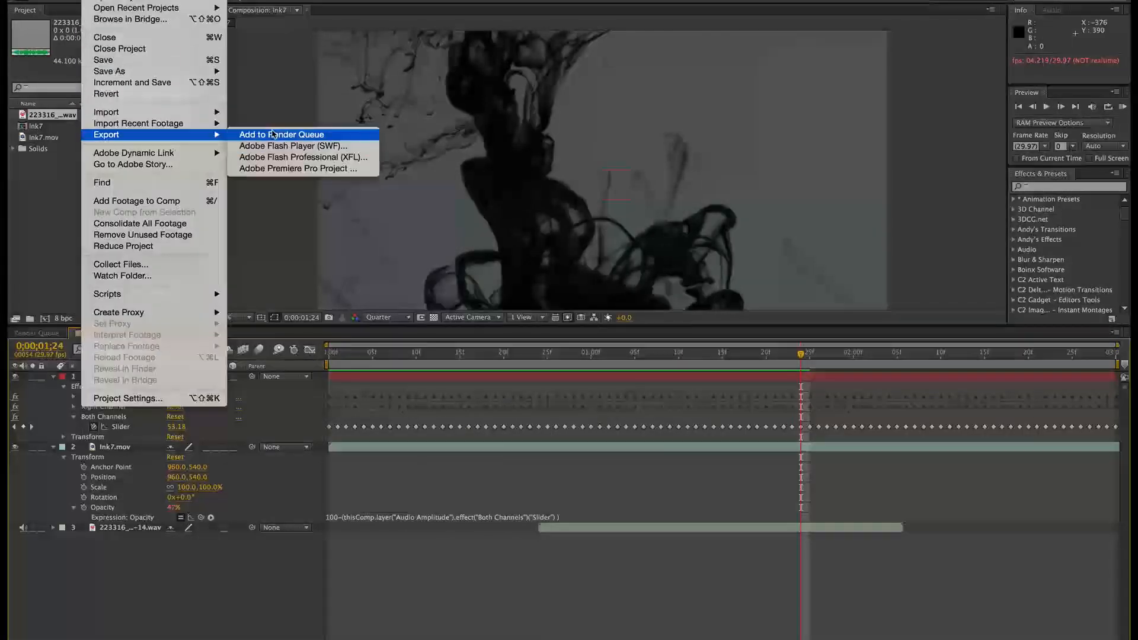
pyautogui.click(281, 134)
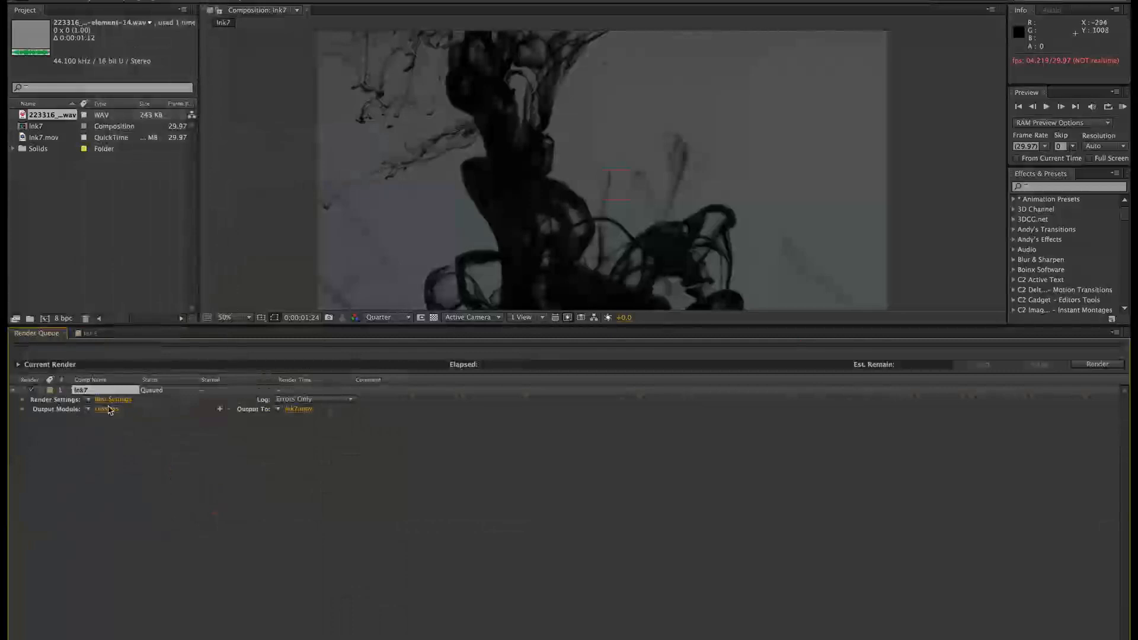
pyautogui.click(106, 408)
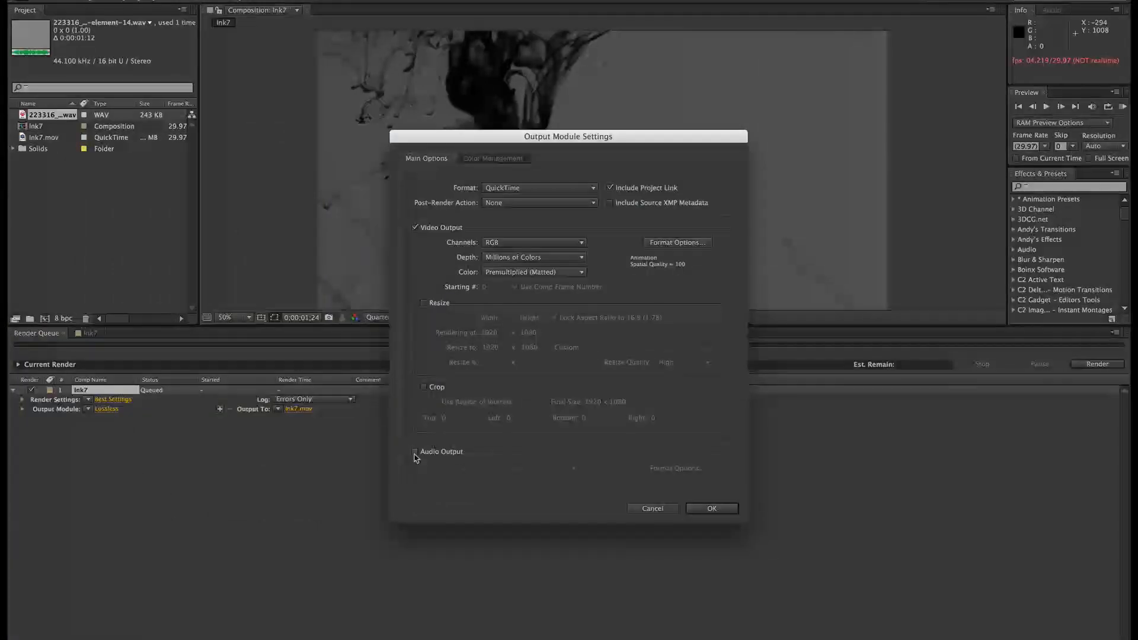
pyautogui.click(414, 451)
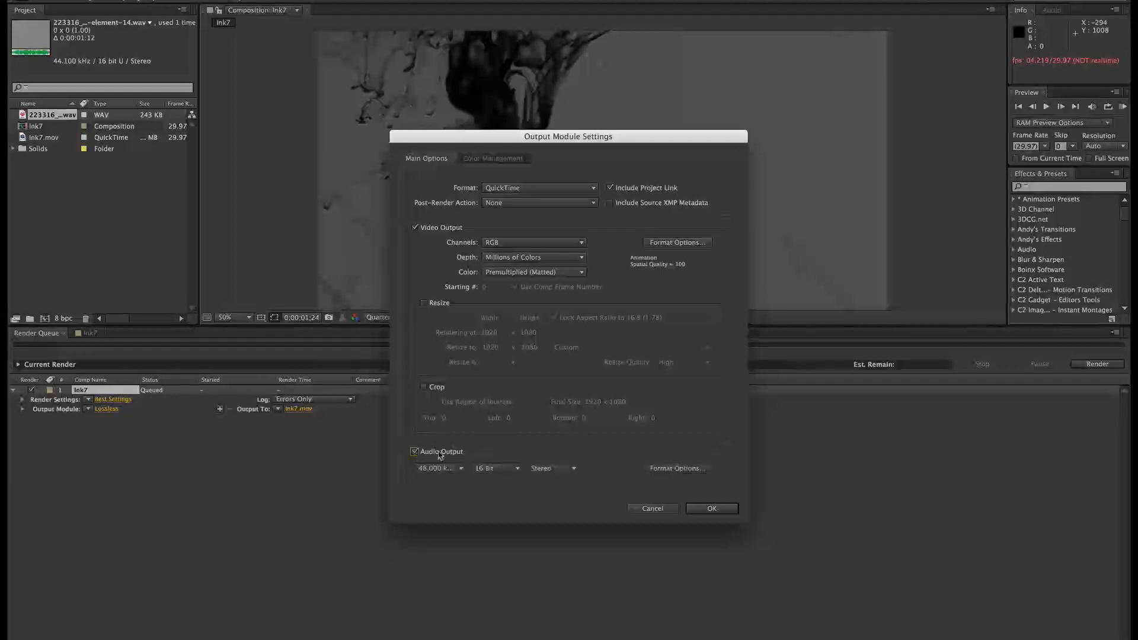
pyautogui.click(711, 507)
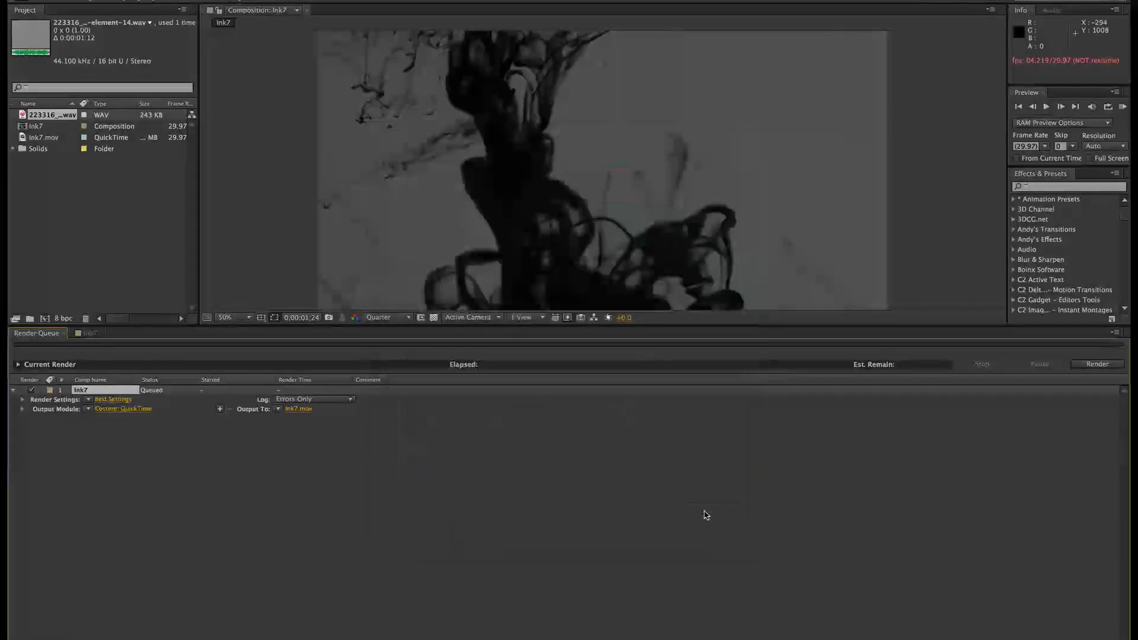
pyautogui.click(1096, 363)
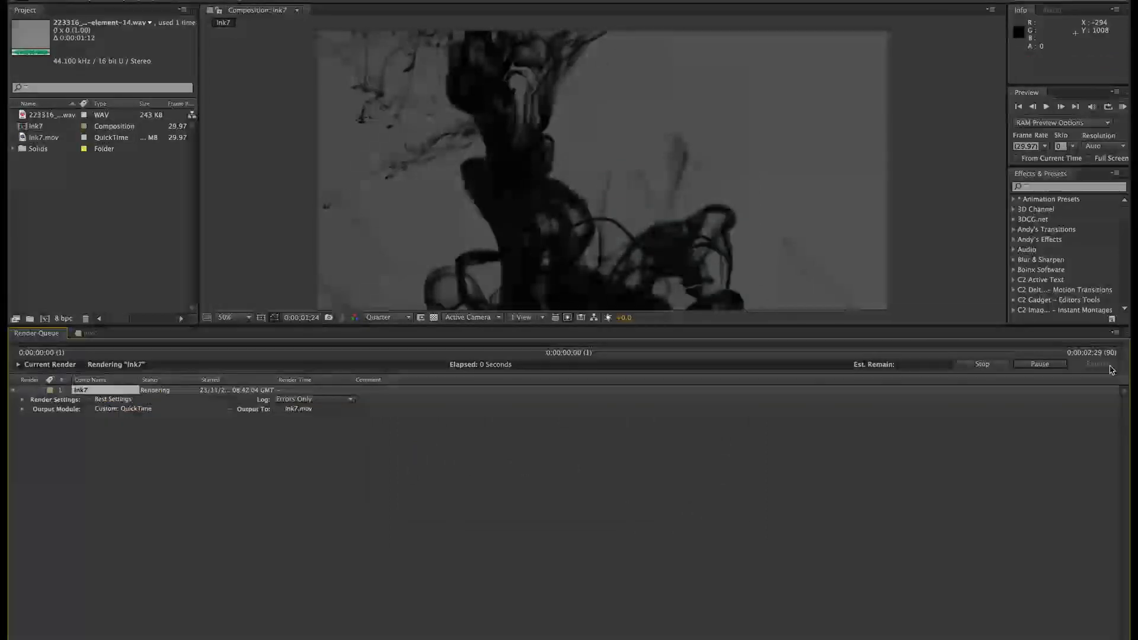